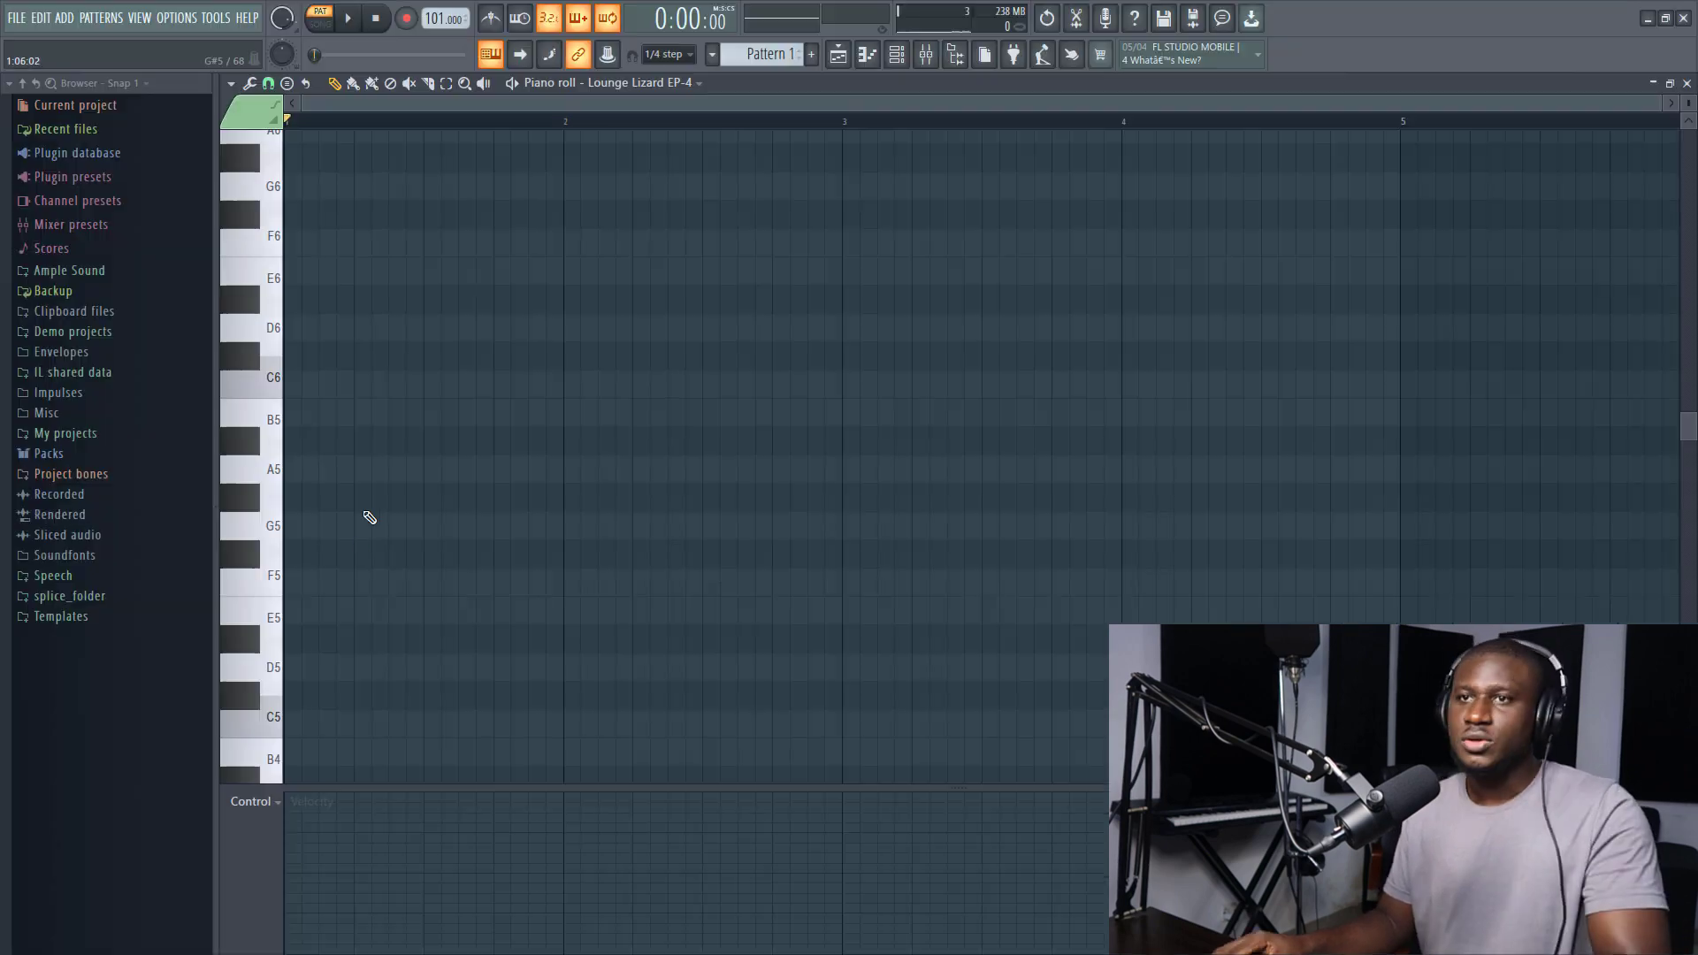
Bring up the channel rack with the Lounge Lizard EP-4 channel and its options menu
{"action": "left_click_drag", "start_coordinate": [287, 582], "coordinate": [561, 582]}
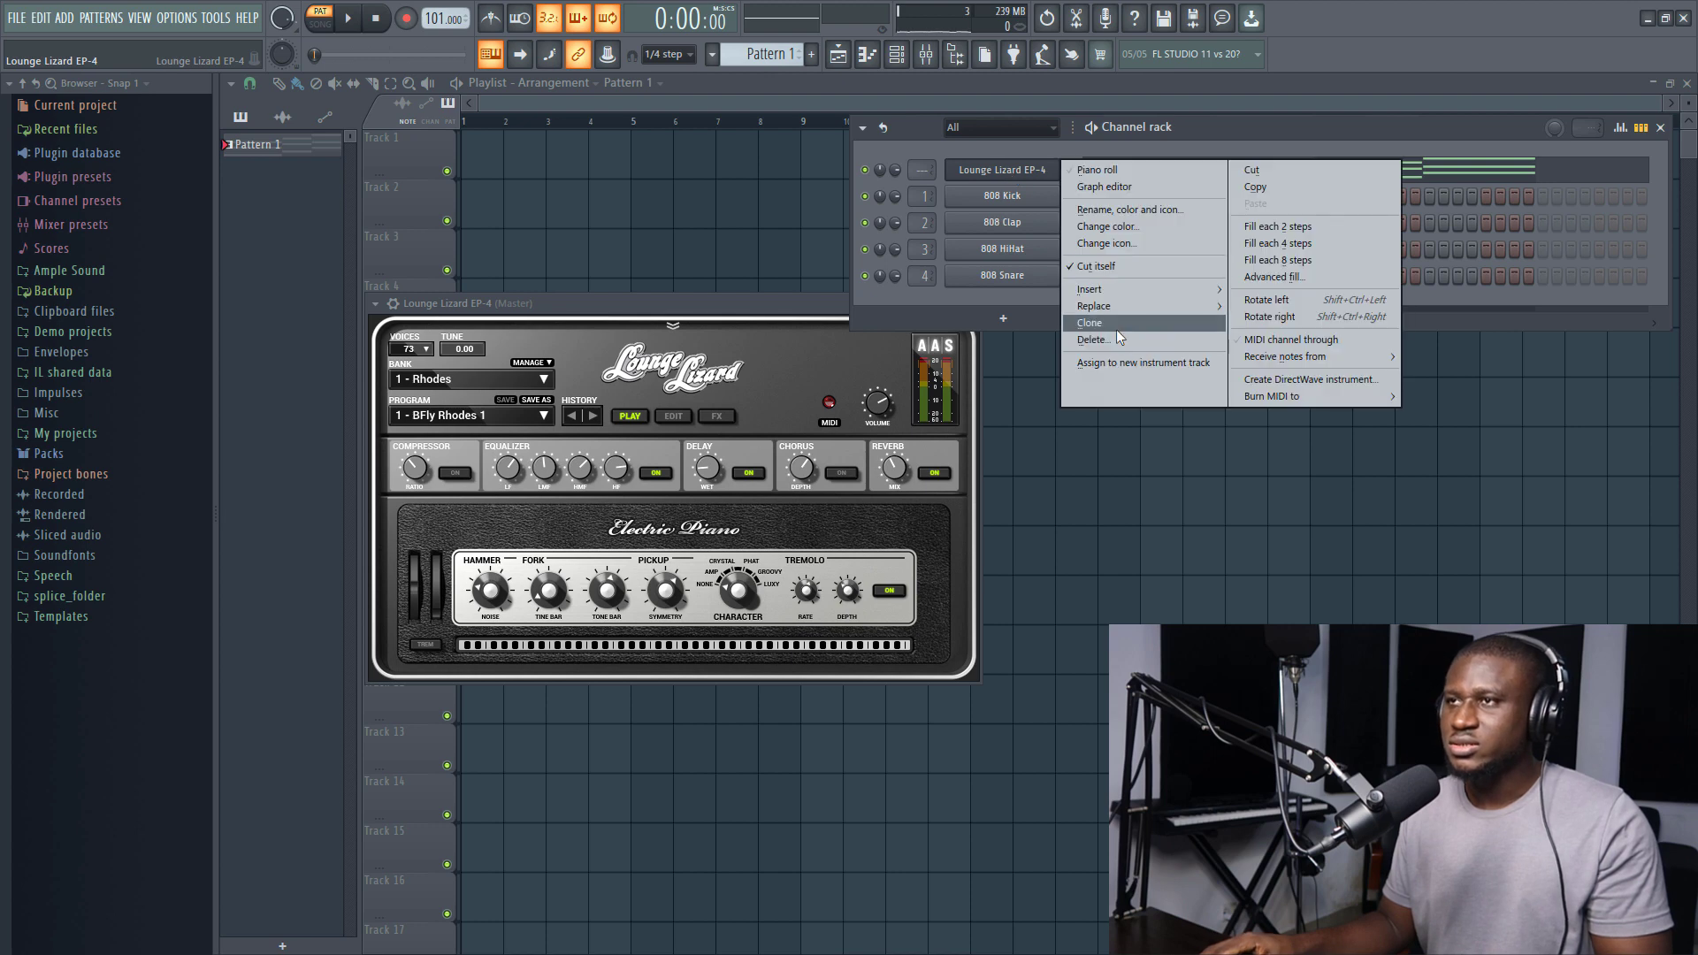
Clone the Lounge Lizard channel into EP-4 #2 and reach its piano roll with the F, G and A chords
{"action": "left_click", "coordinate": [1088, 322]}
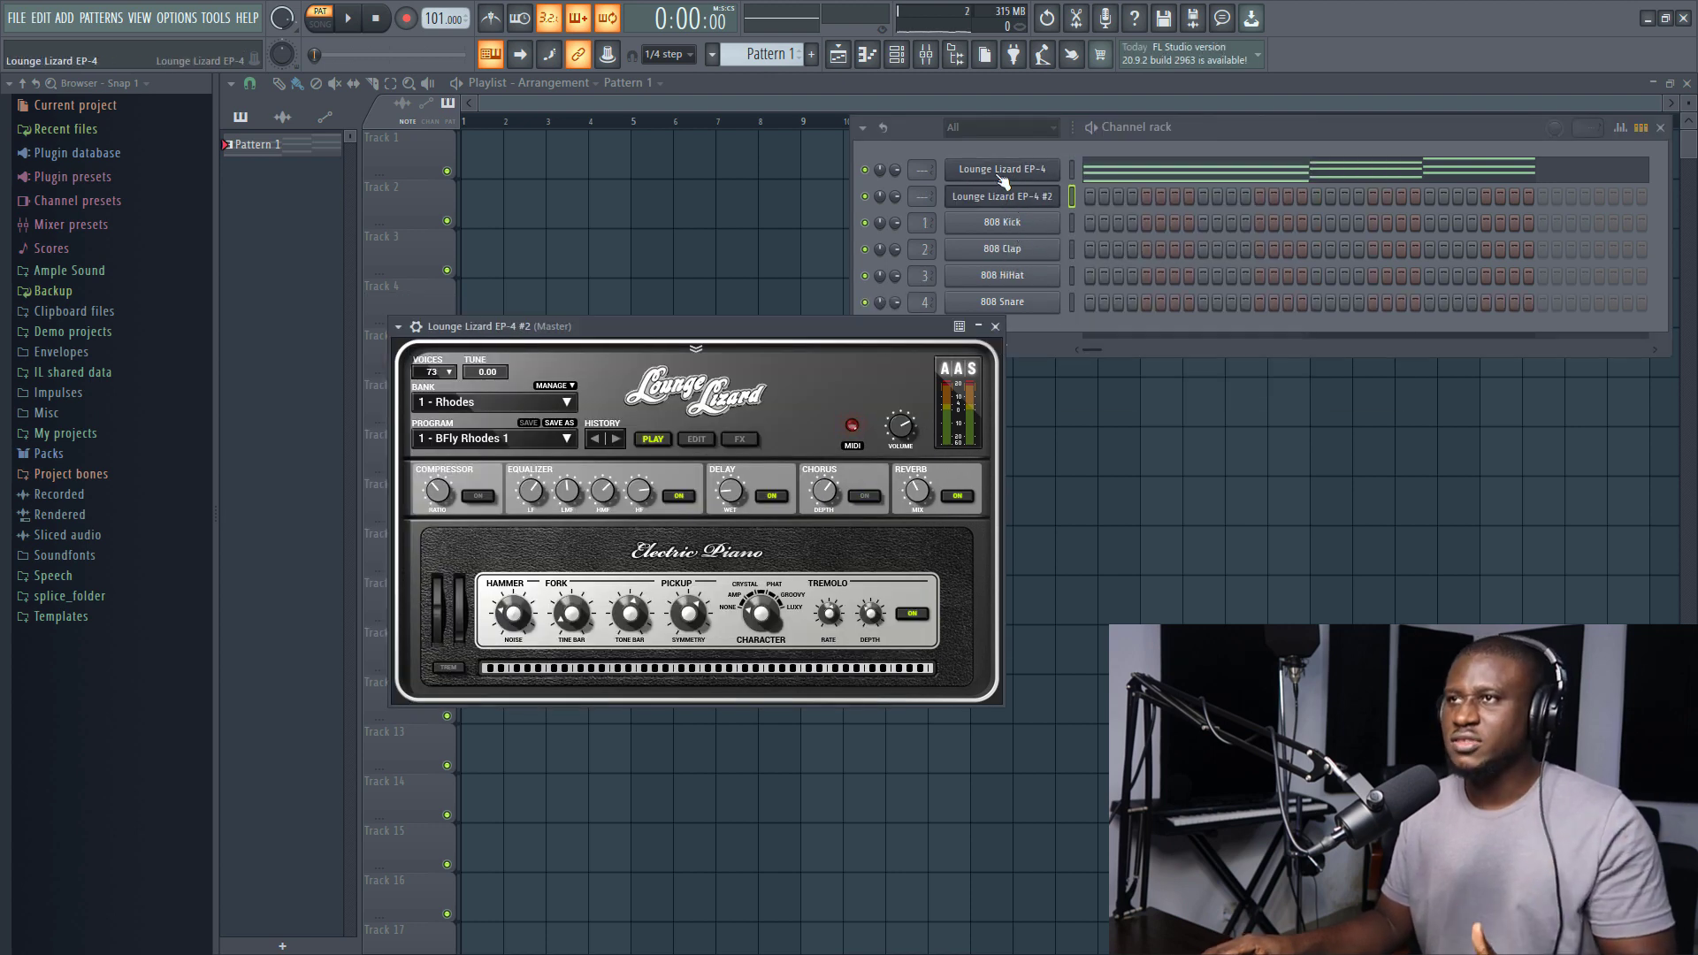
{"action": "right_click", "coordinate": [1001, 196]}
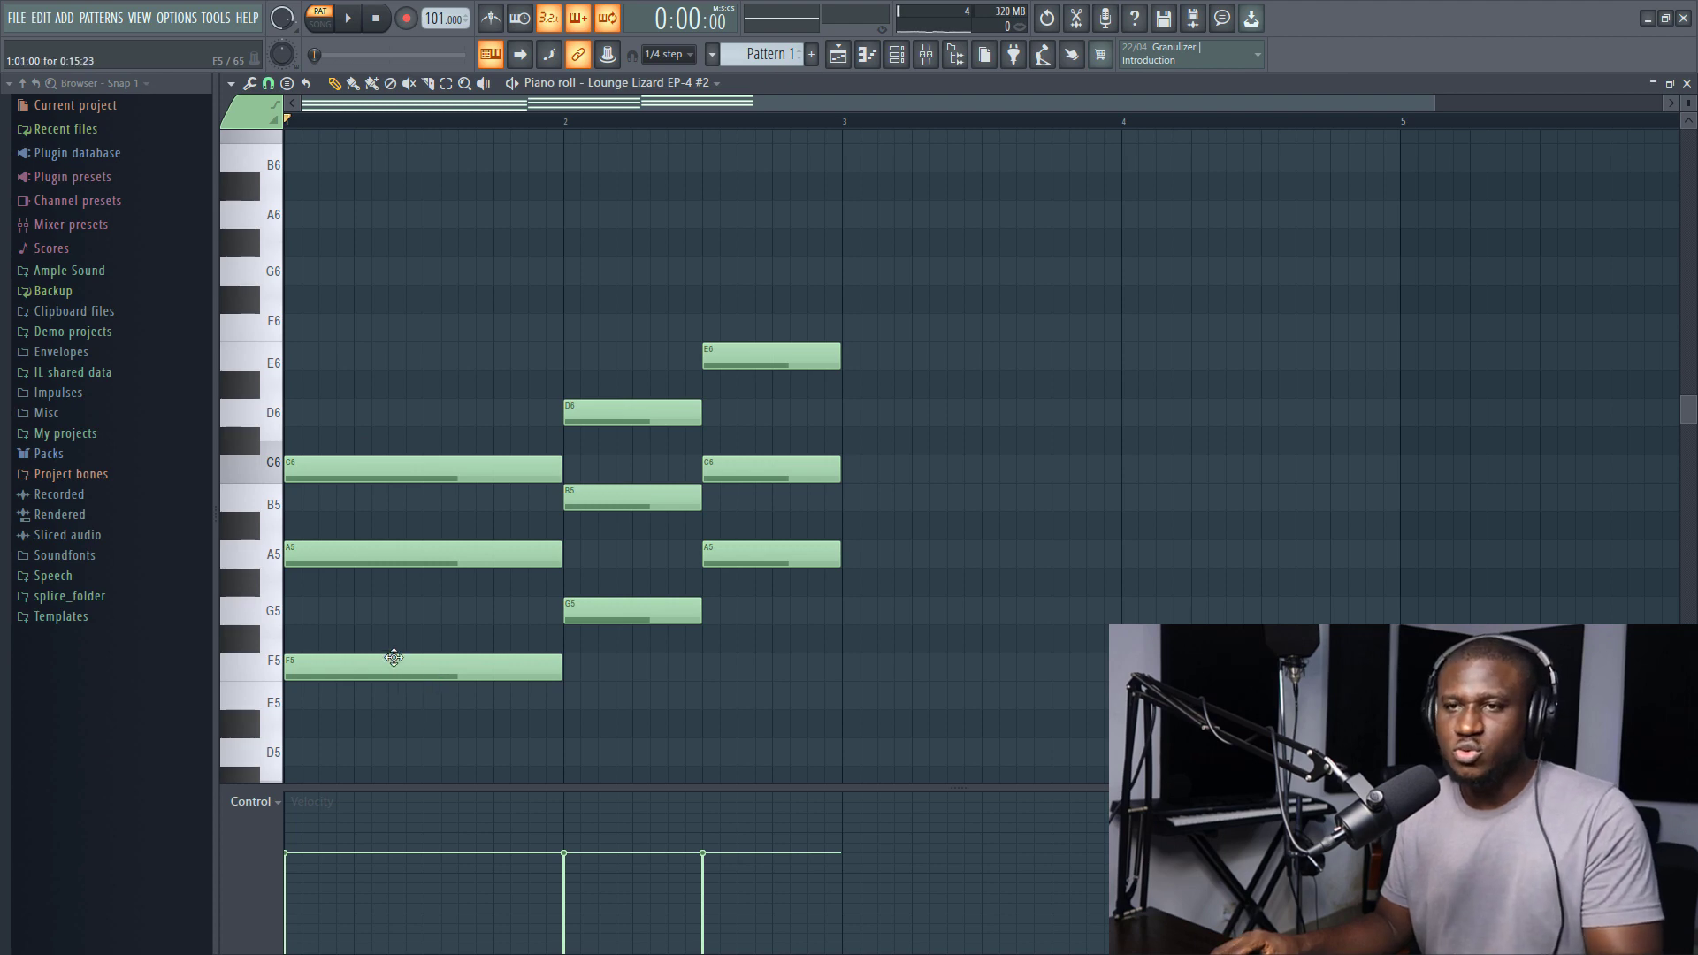
Double each chord root an octave lower, adding F4, G4 and A4 bass notes
{"action": "left_click", "coordinate": [771, 554]}
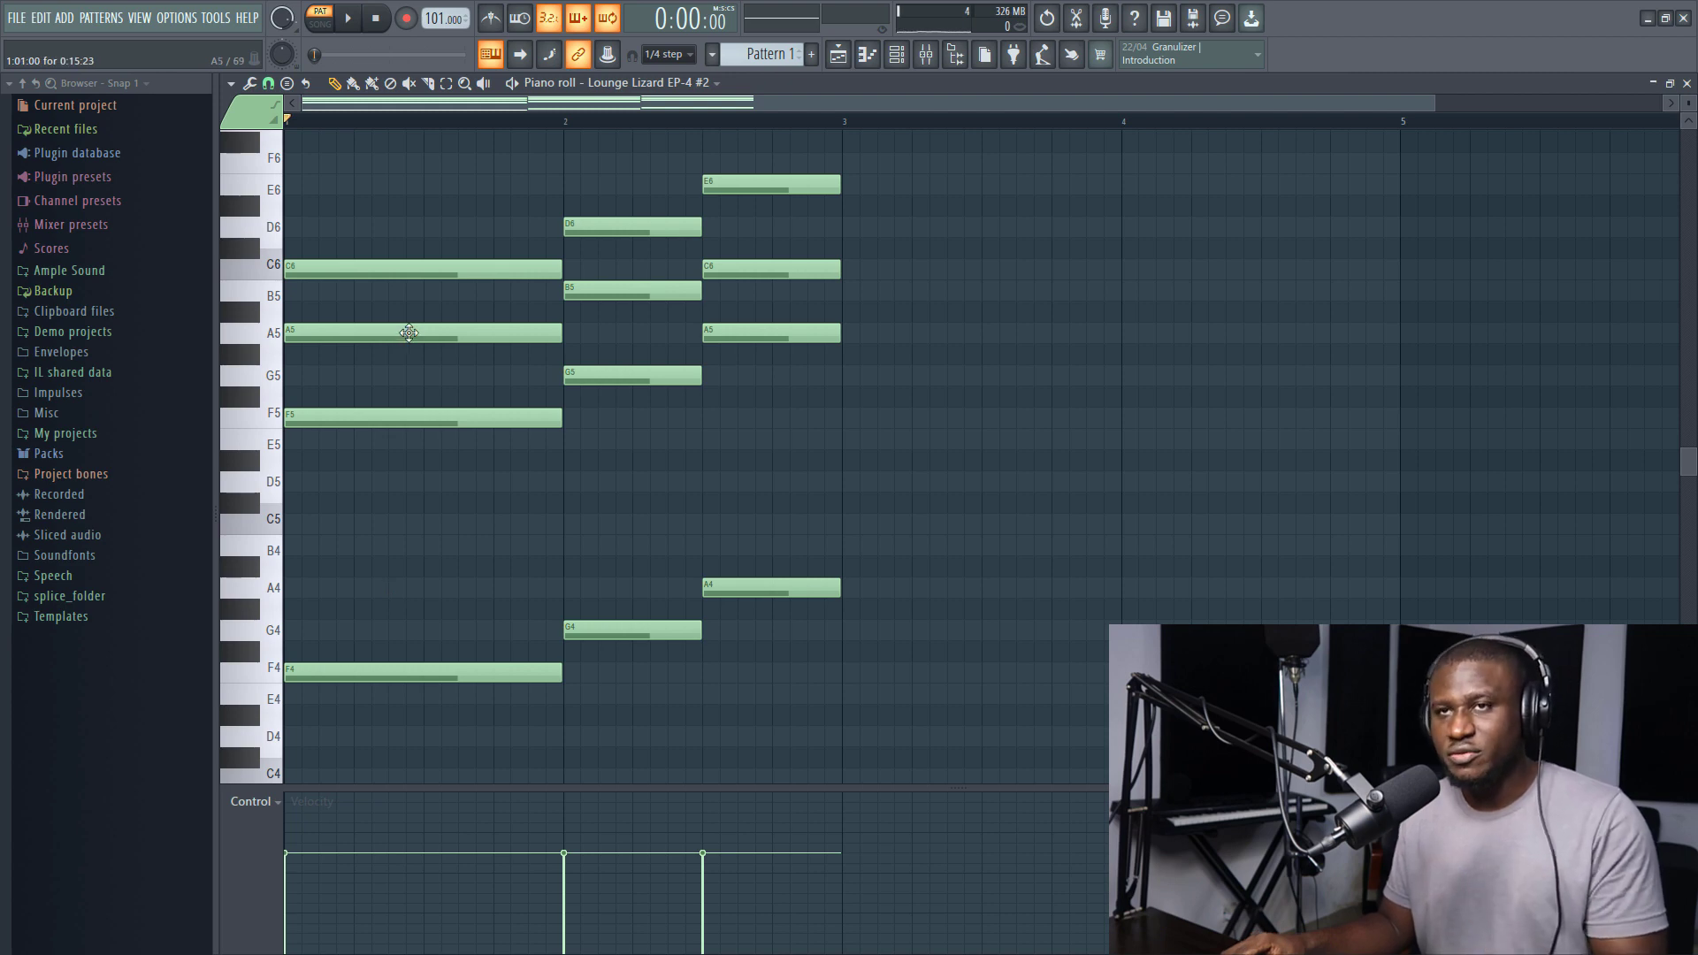
Invert the upper chord tones down an octave to A4-C5-F5, B4-D5-G5 and C5-E5-A5
{"action": "left_click_drag", "start_coordinate": [428, 223], "coordinate": [428, 368]}
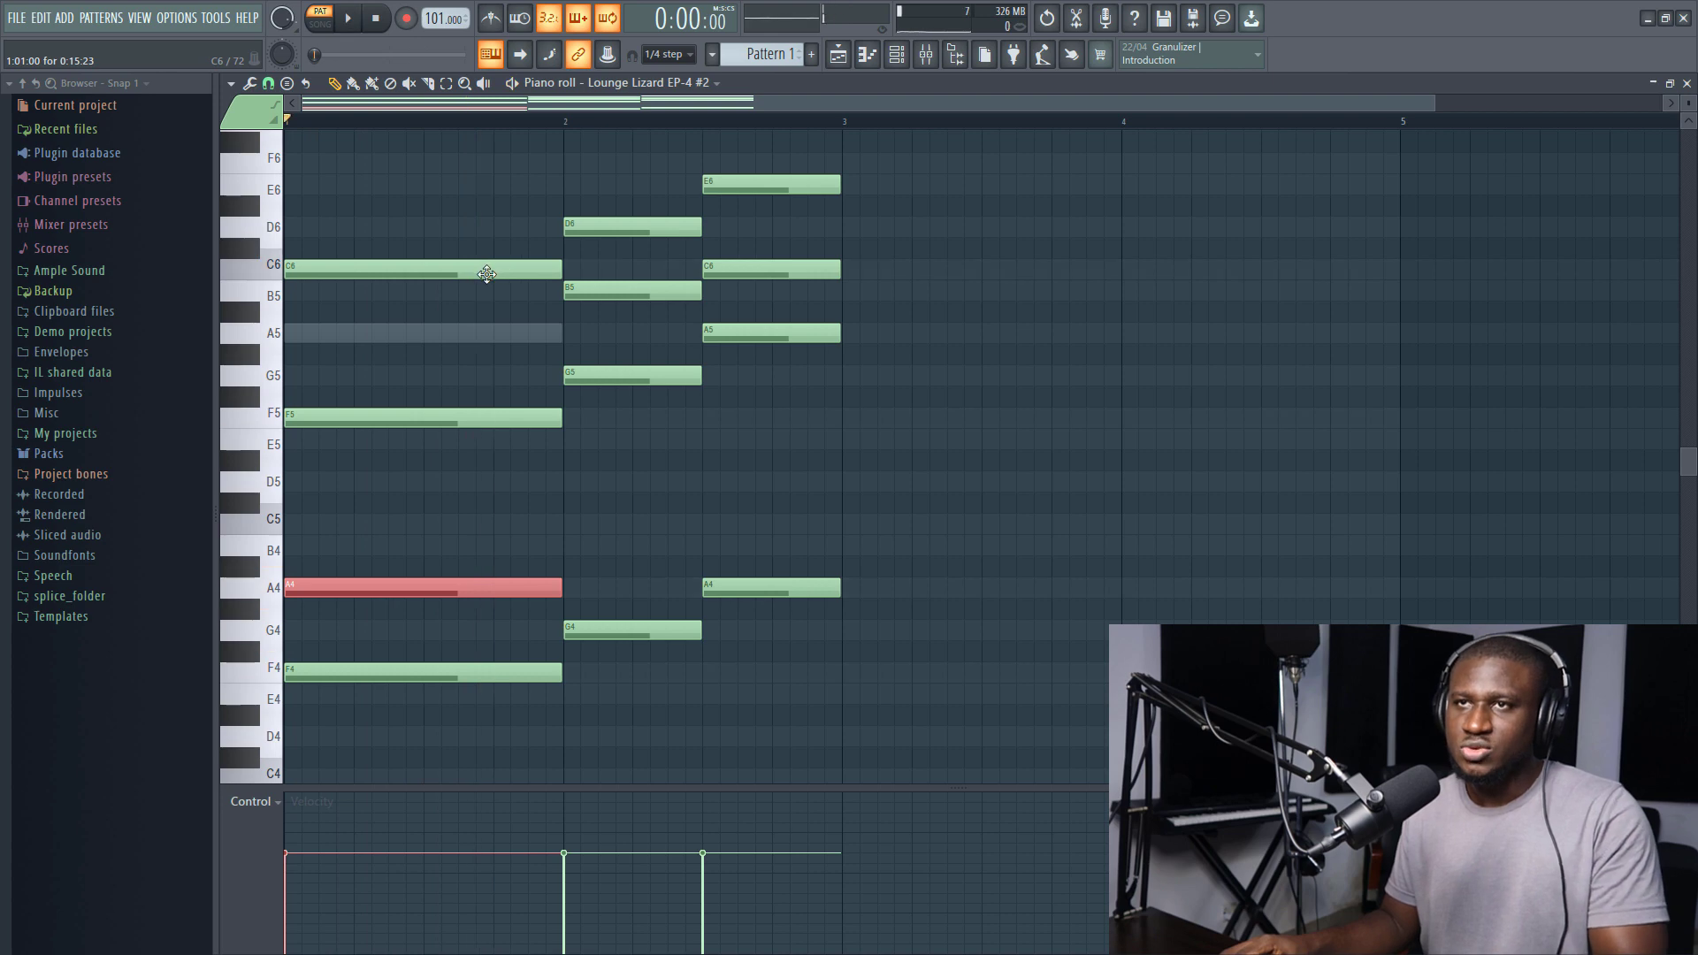
{"action": "left_click", "coordinate": [421, 269]}
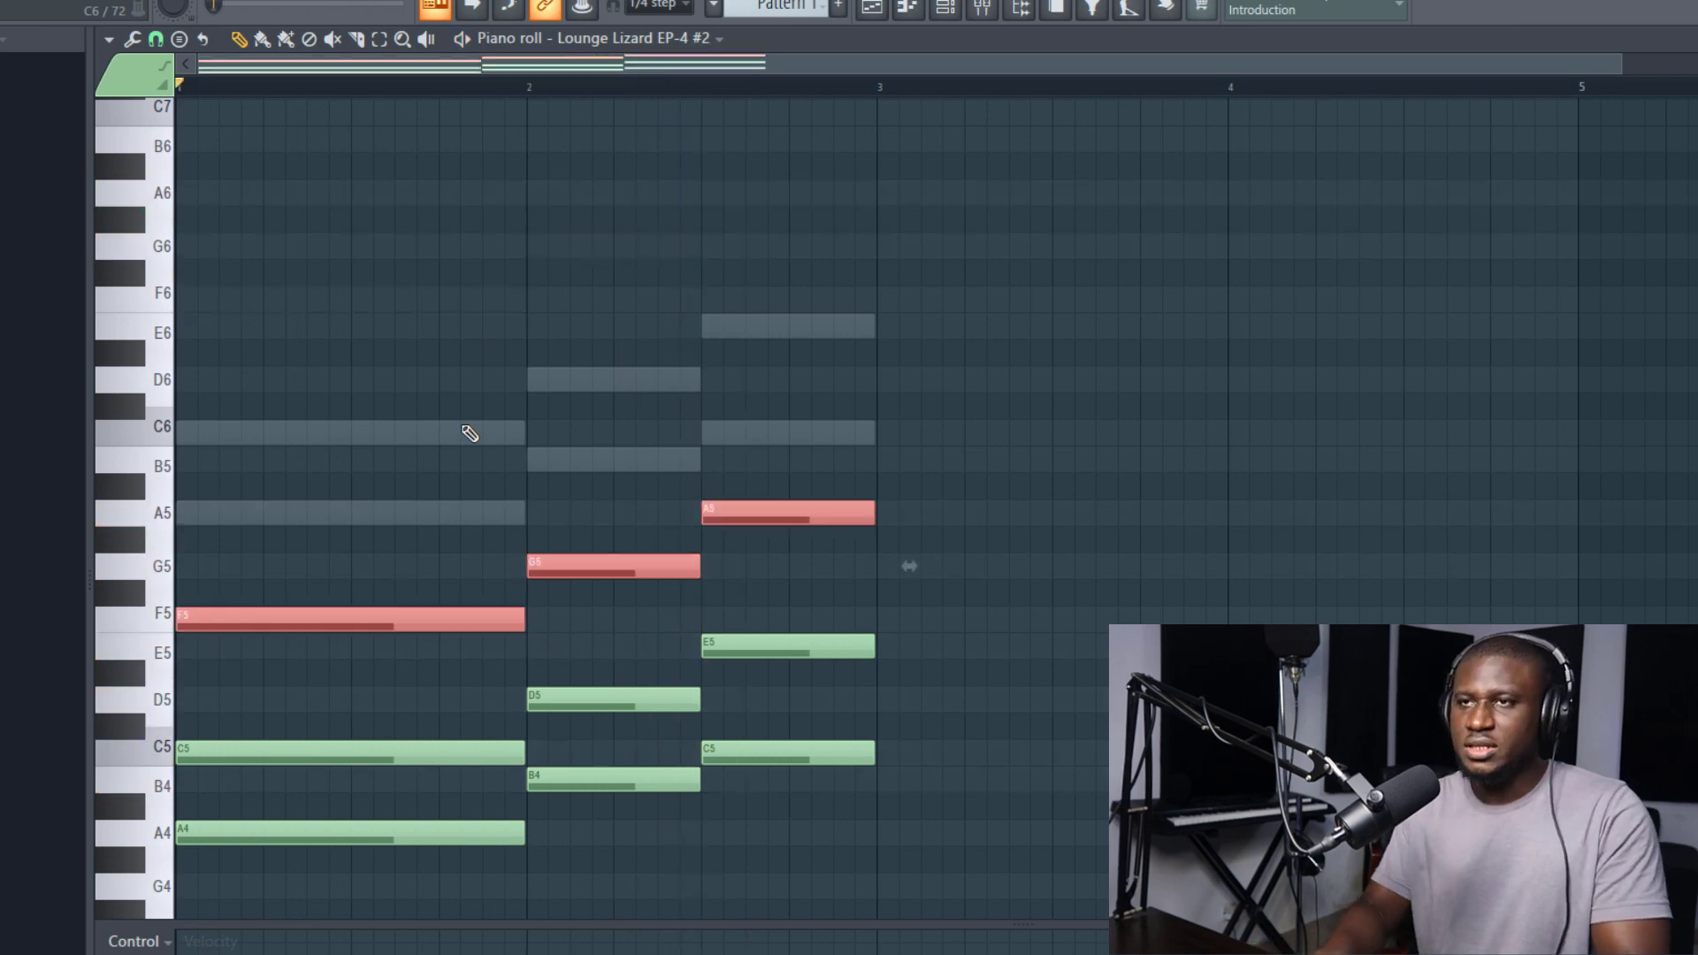
{"action": "scroll", "scroll_direction": "down", "scroll_amount": 3}
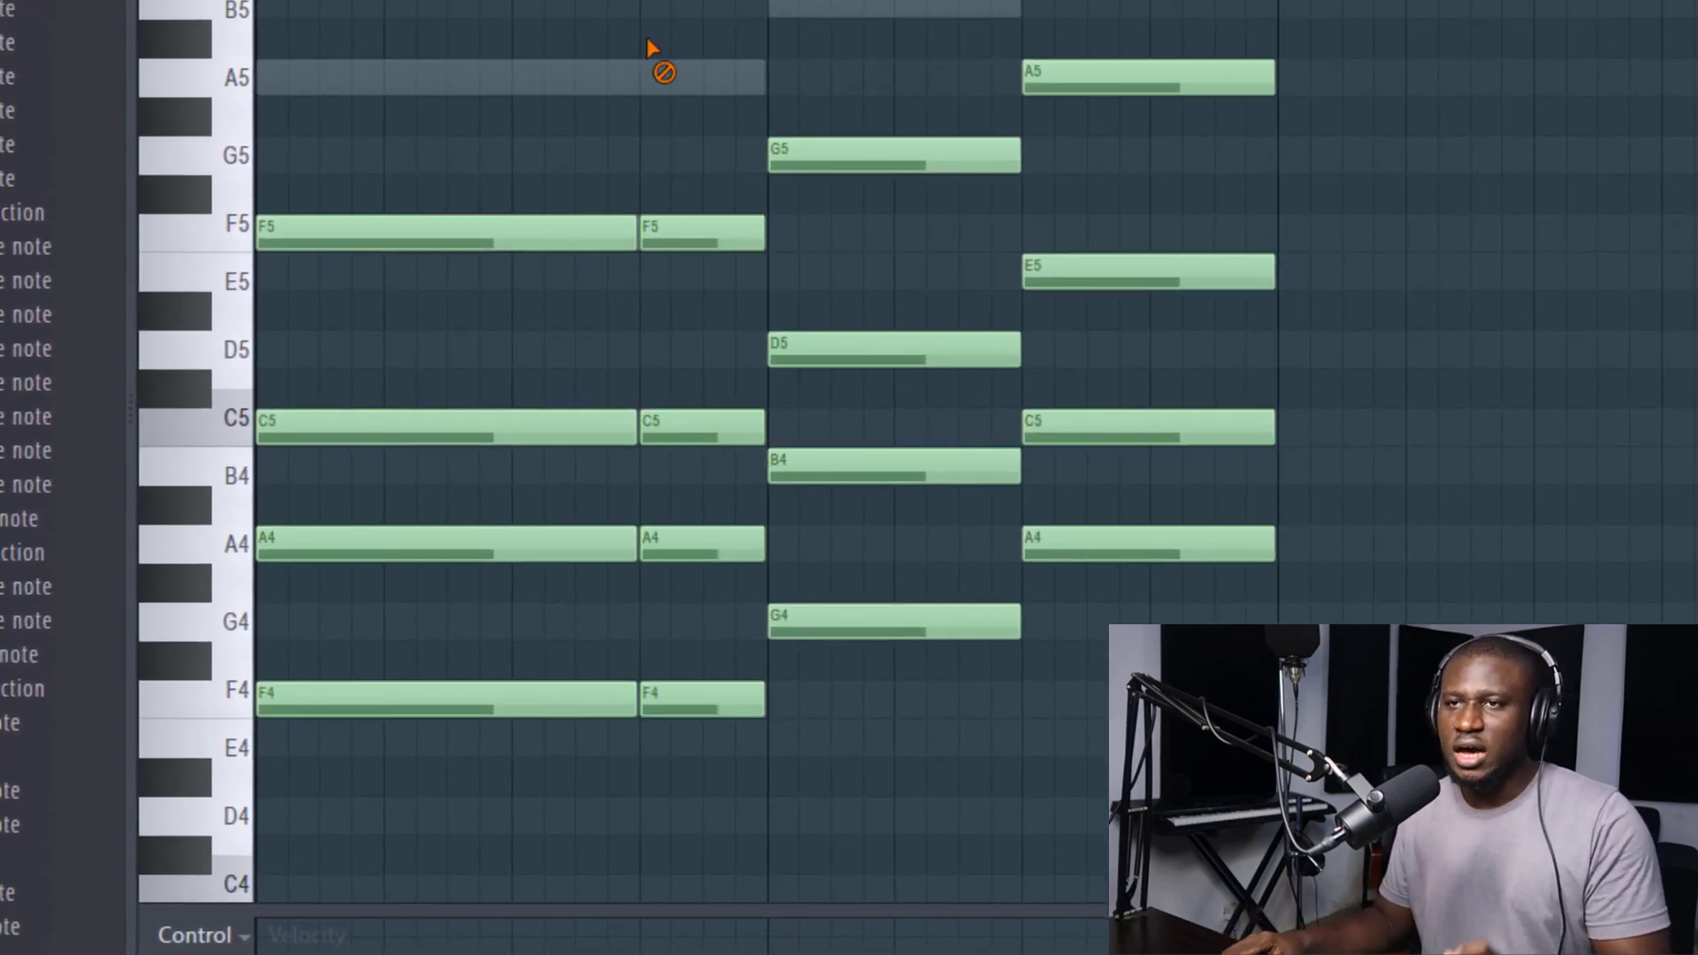
{"action": "mouse_move", "coordinate": [584, 343]}
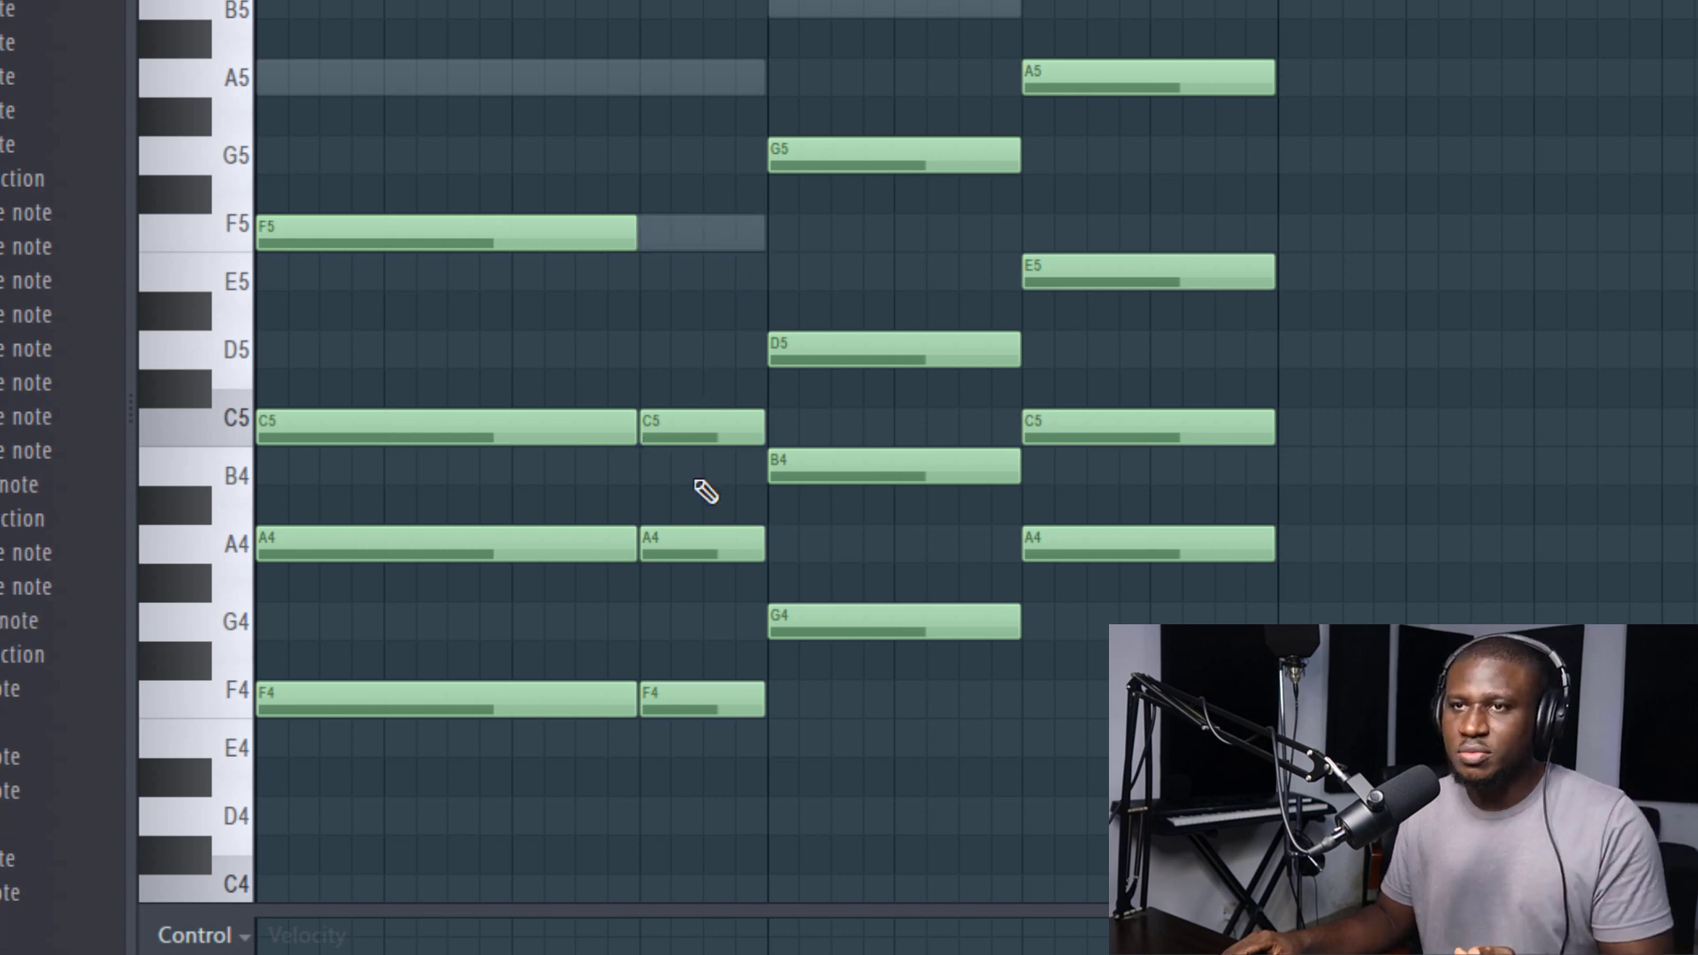
{"action": "mouse_move", "coordinate": [693, 503]}
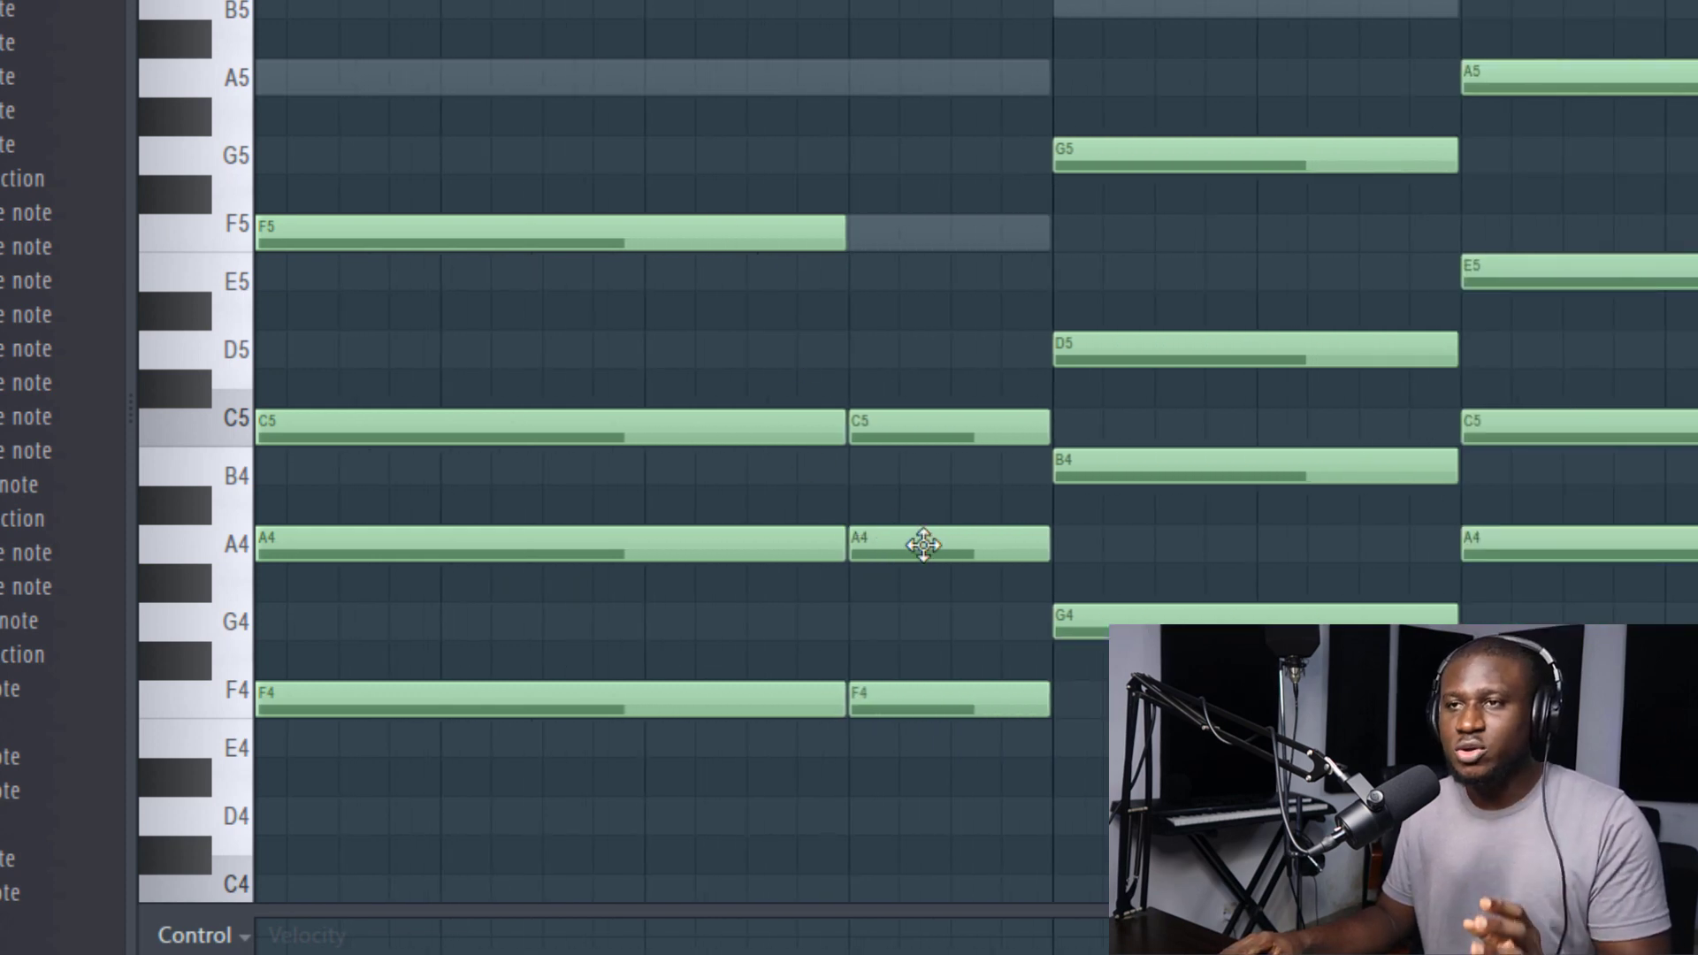
Revoice the short F repeat as Fsus2 (F4-G4-C5), moving A4 to G4 and dropping F5
{"action": "left_click_drag", "start_coordinate": [928, 545], "coordinate": [909, 593]}
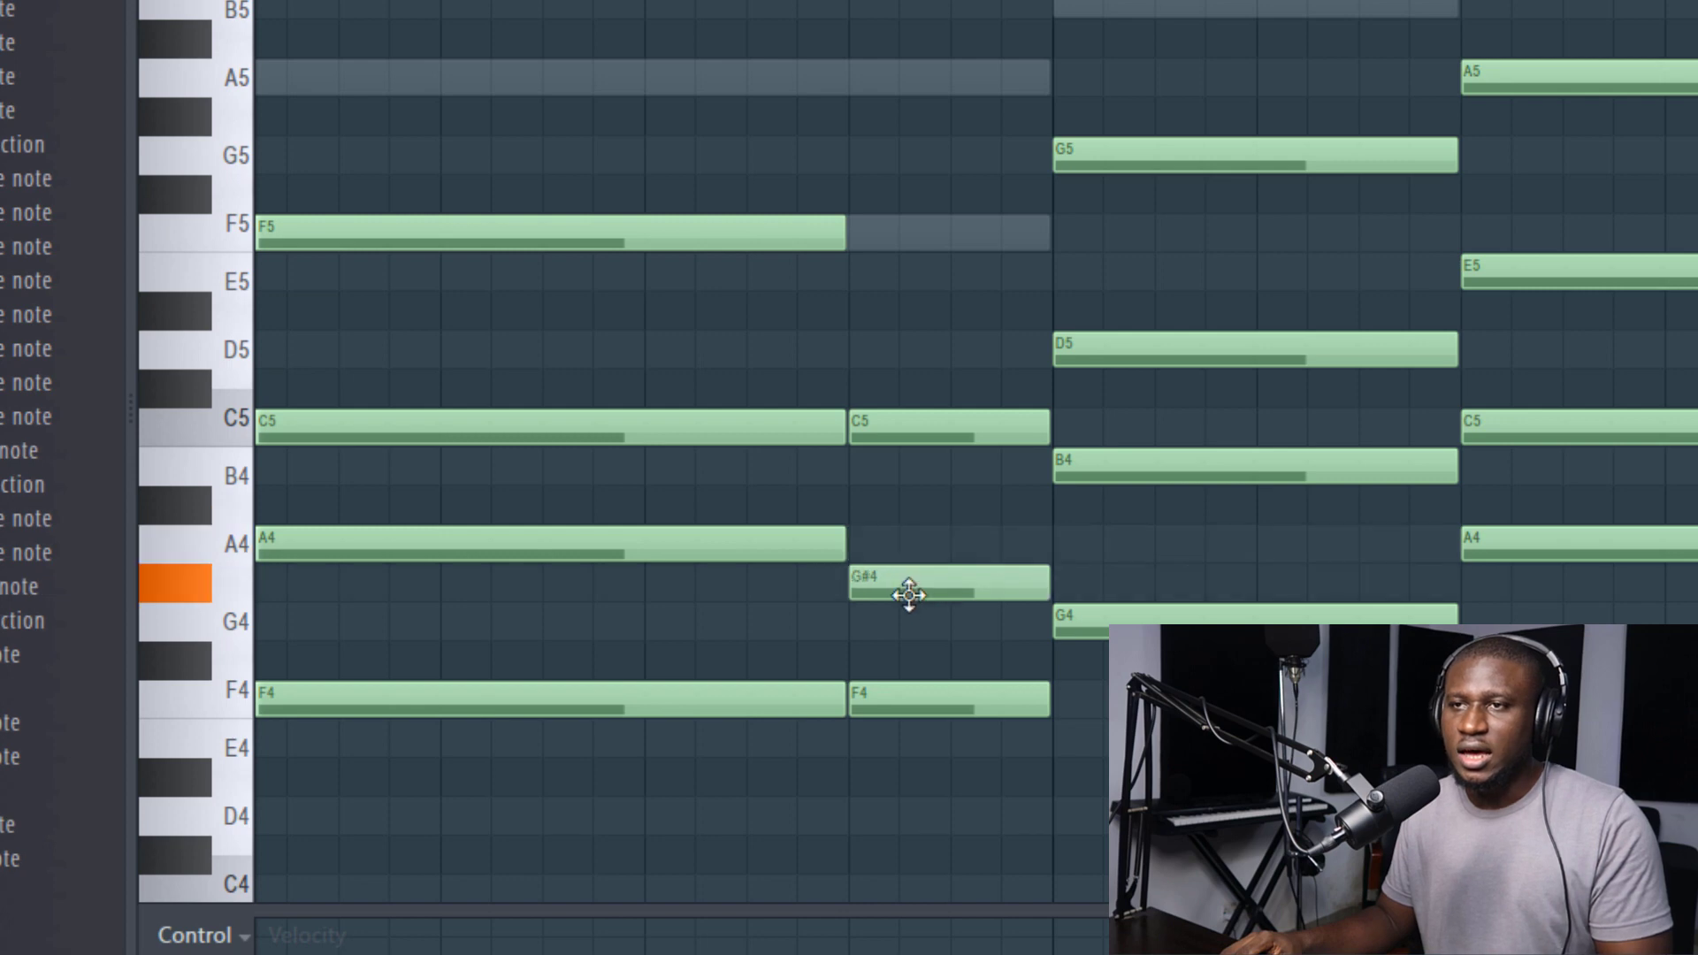
{"action": "left_click_drag", "start_coordinate": [909, 594], "coordinate": [909, 628]}
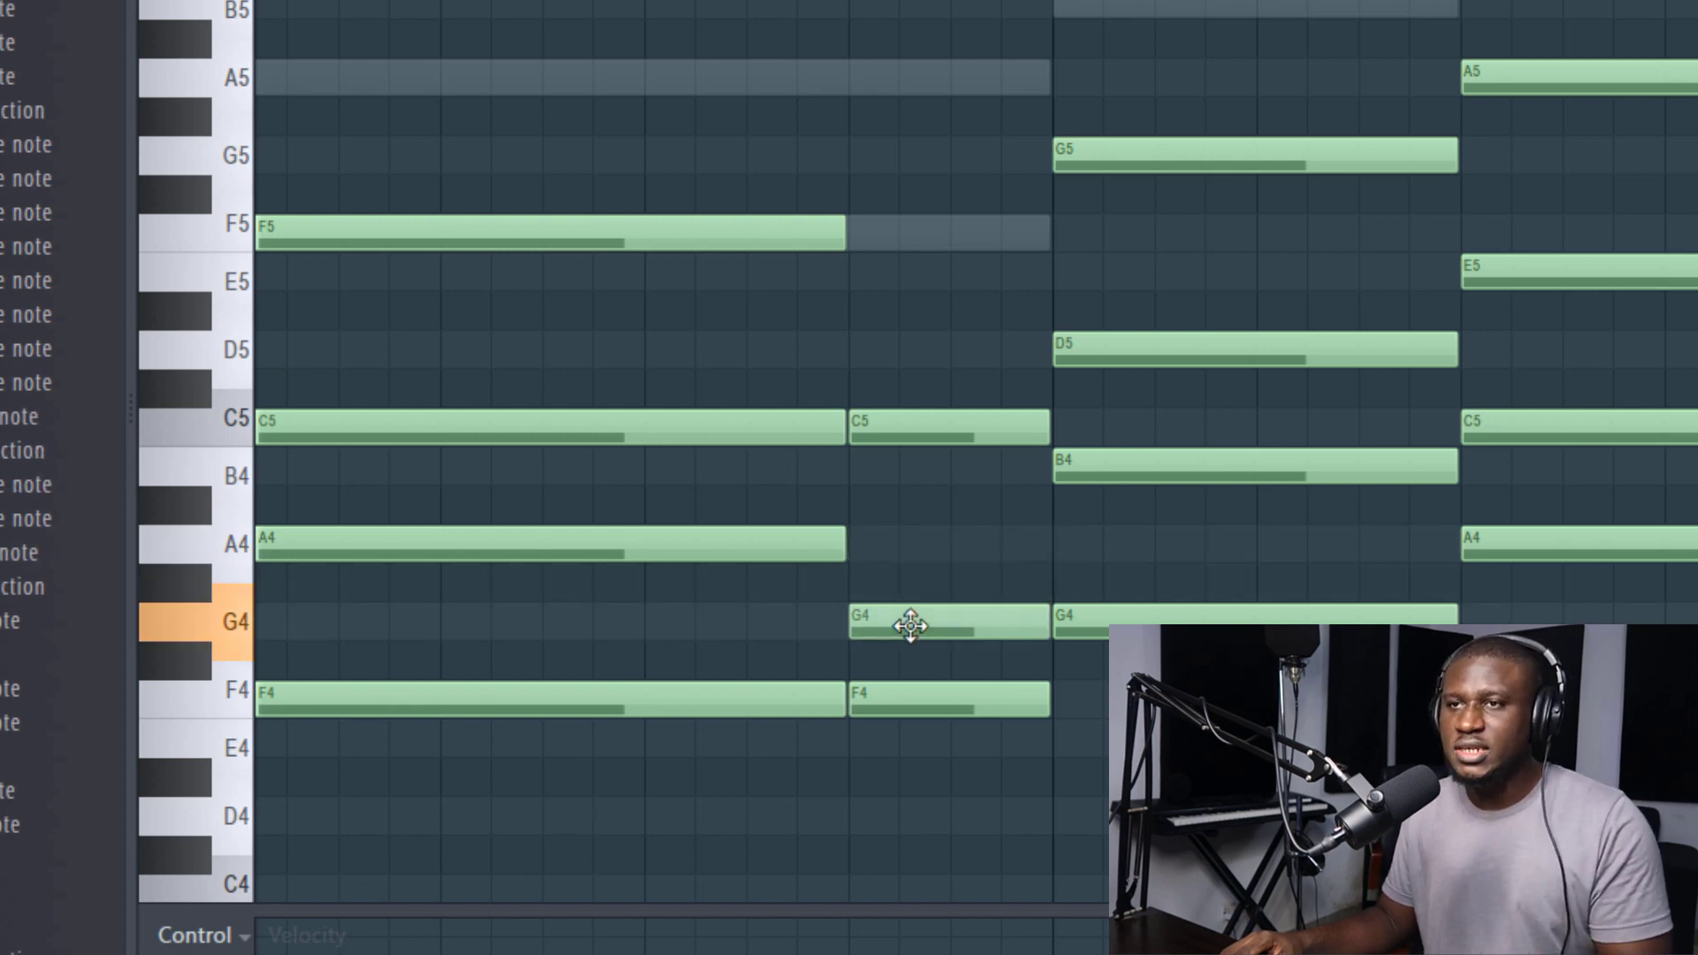
{"action": "left_click_drag", "start_coordinate": [909, 626], "coordinate": [909, 469]}
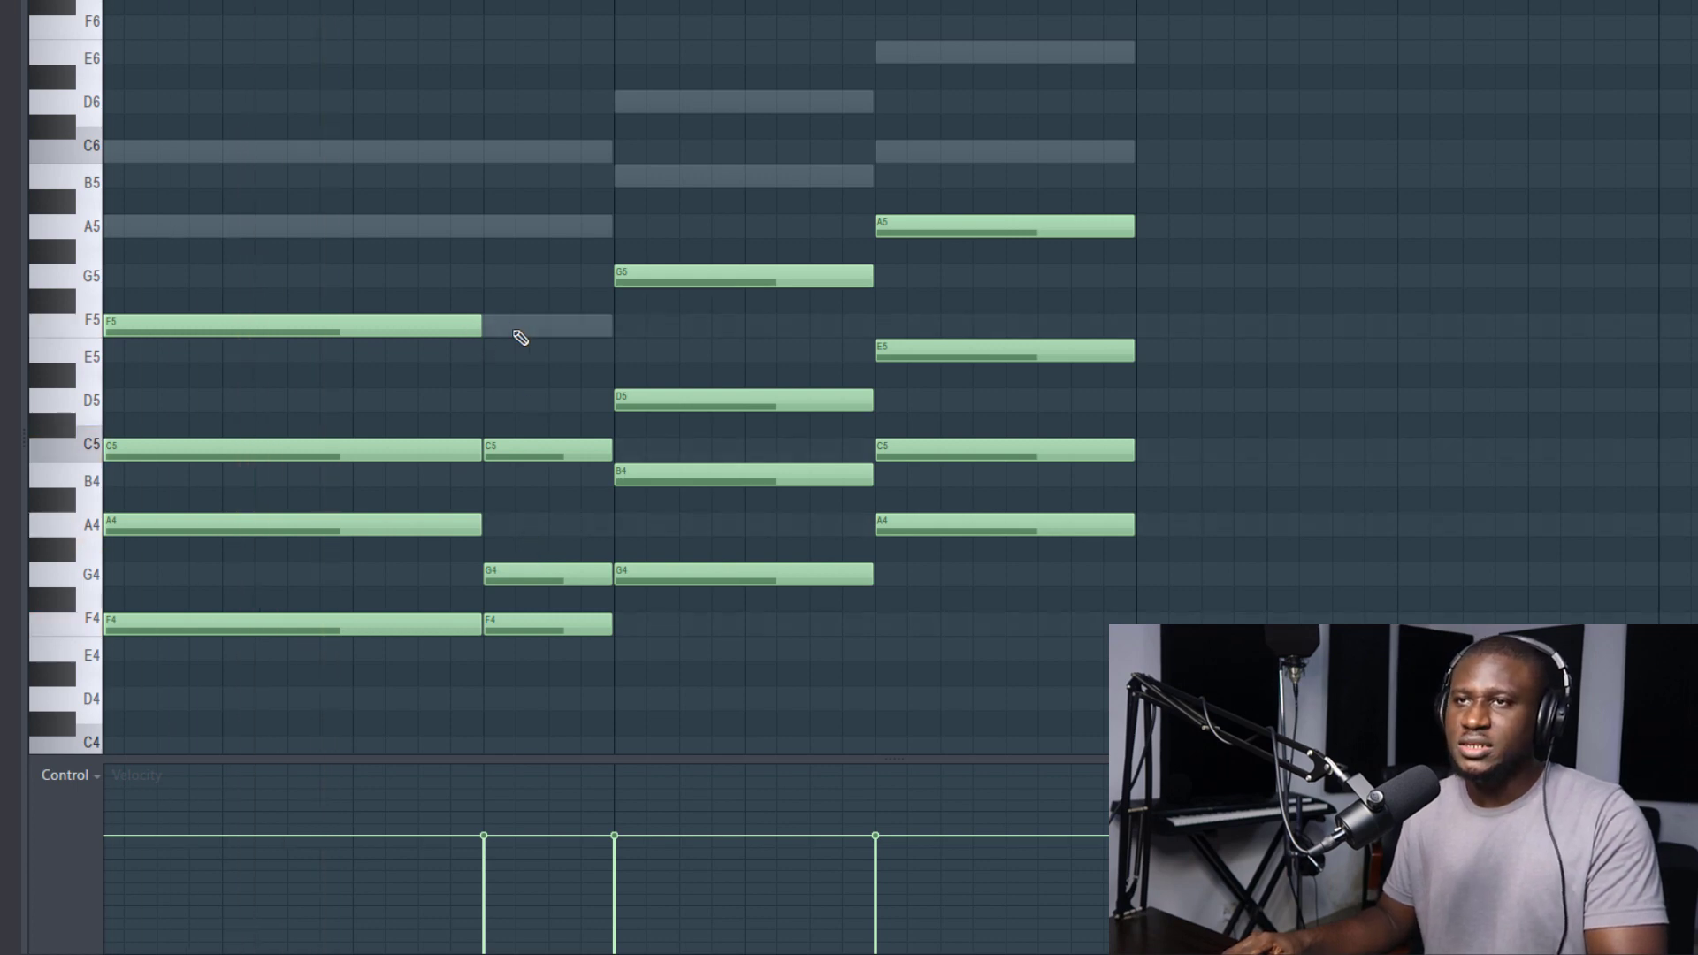
{"action": "left_click_drag", "start_coordinate": [510, 331], "coordinate": [822, 330]}
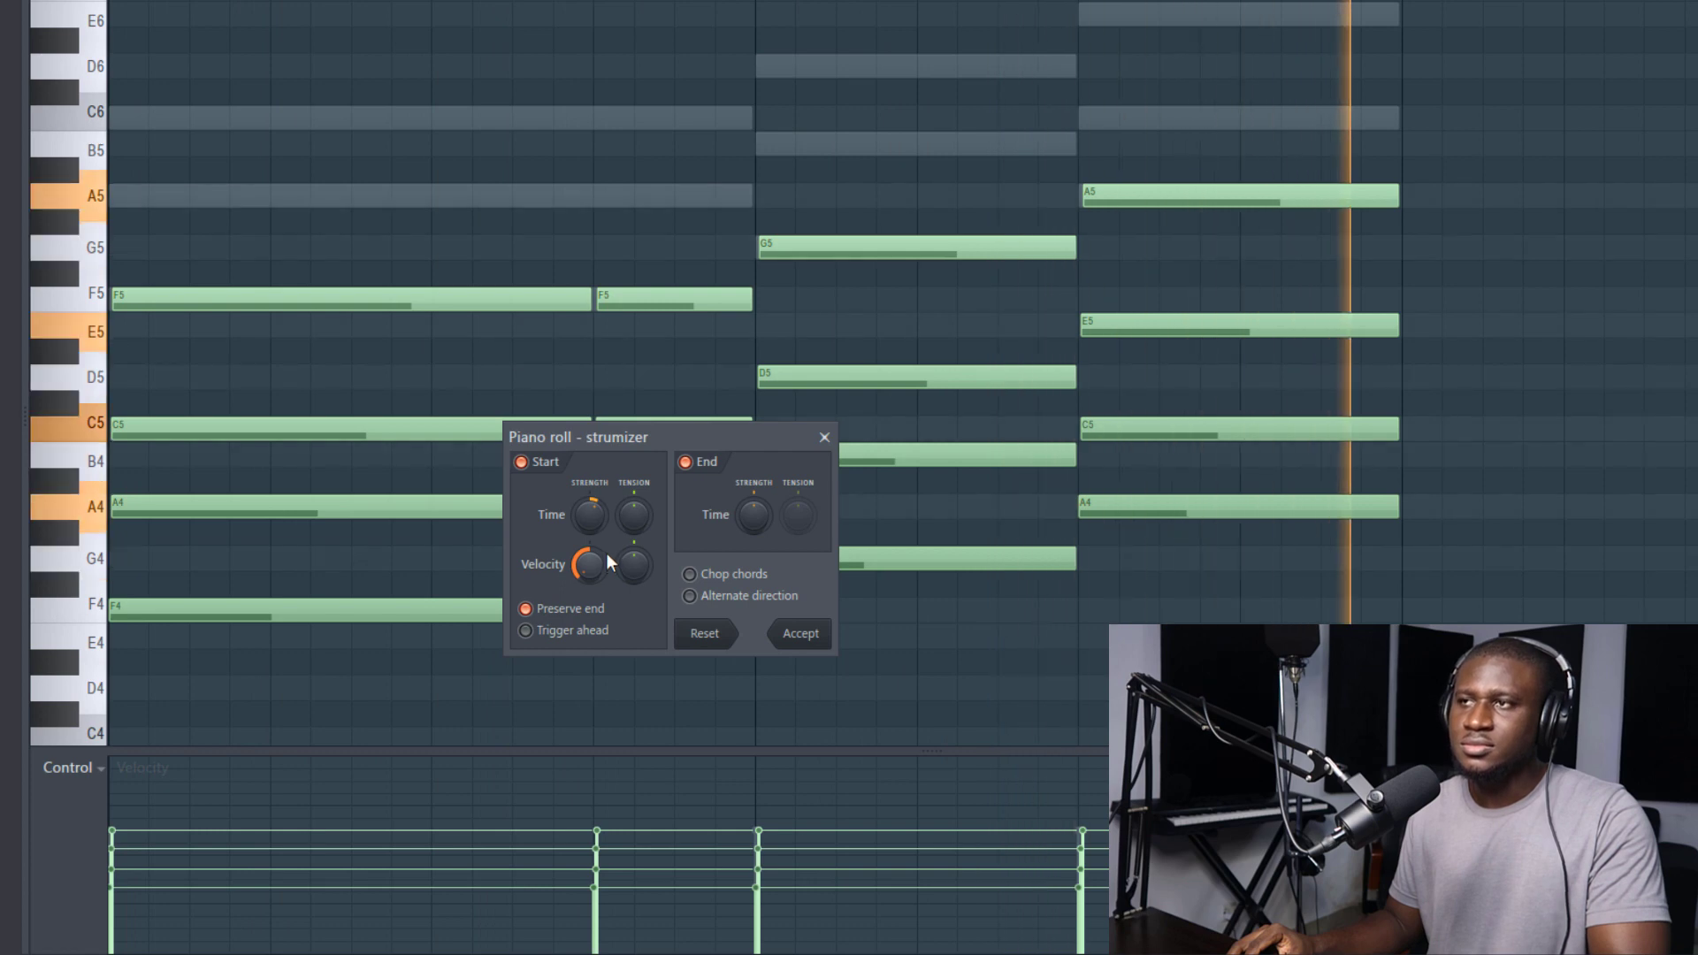
Dismiss the Strumizer without applying, keeping all chord velocities even
{"action": "left_click", "coordinate": [800, 633]}
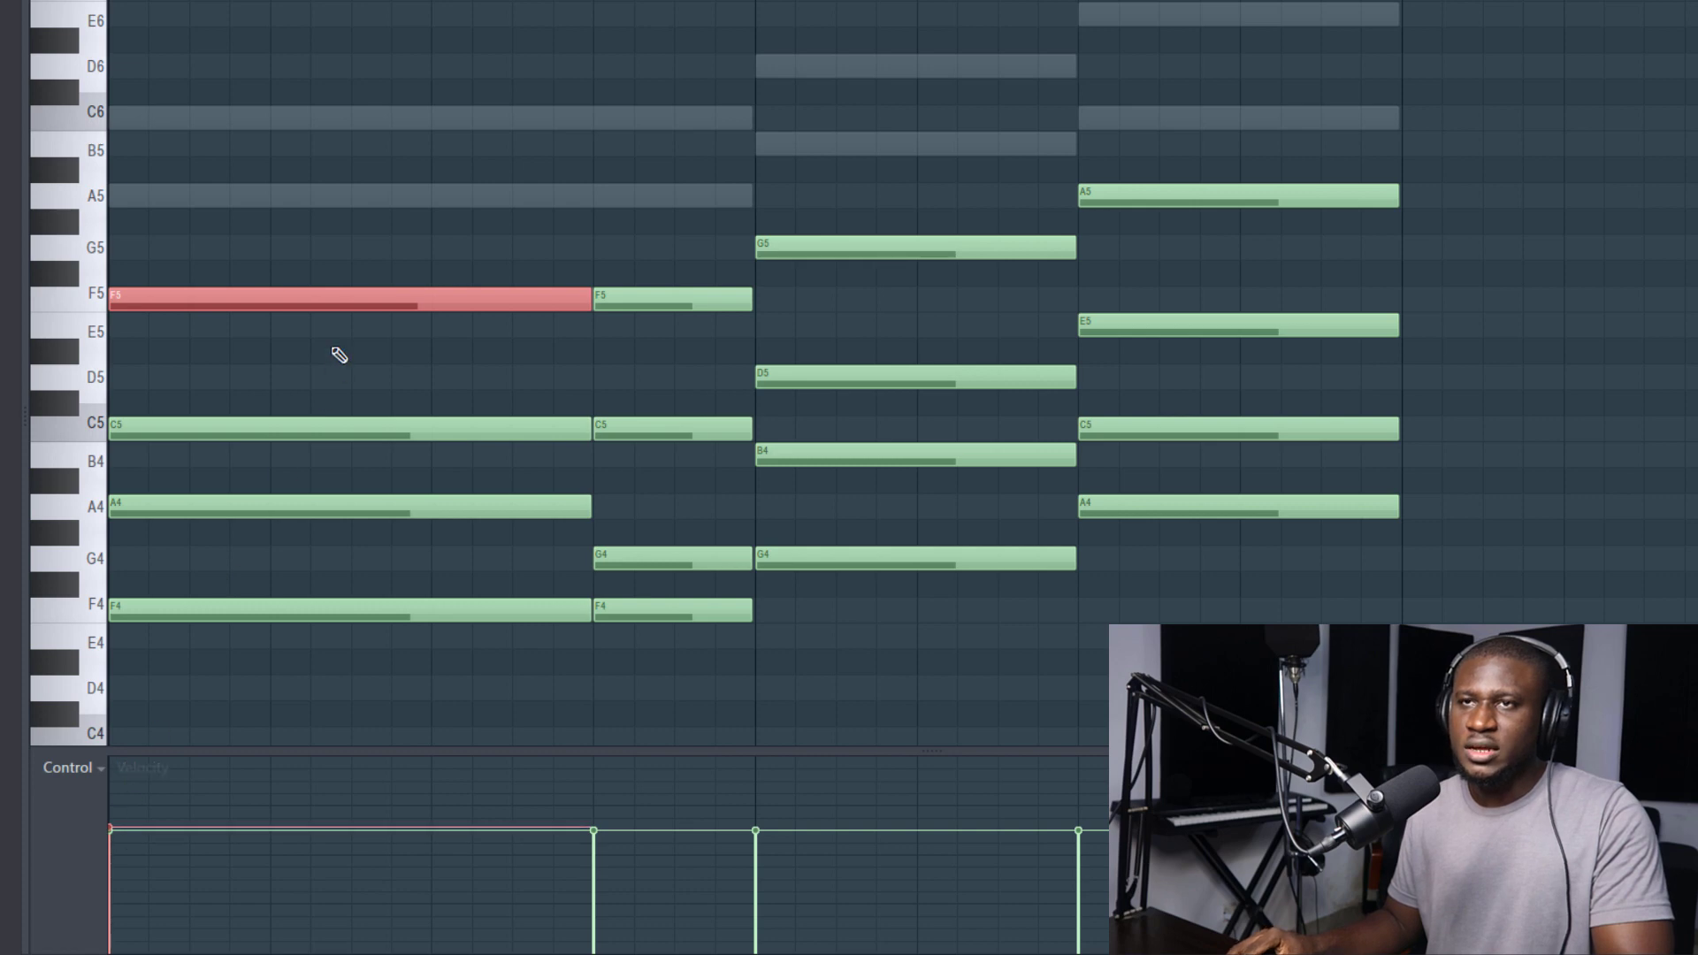
Vary the note velocities of the first F chord and its short sus2 repeat
{"action": "left_click", "coordinate": [283, 297]}
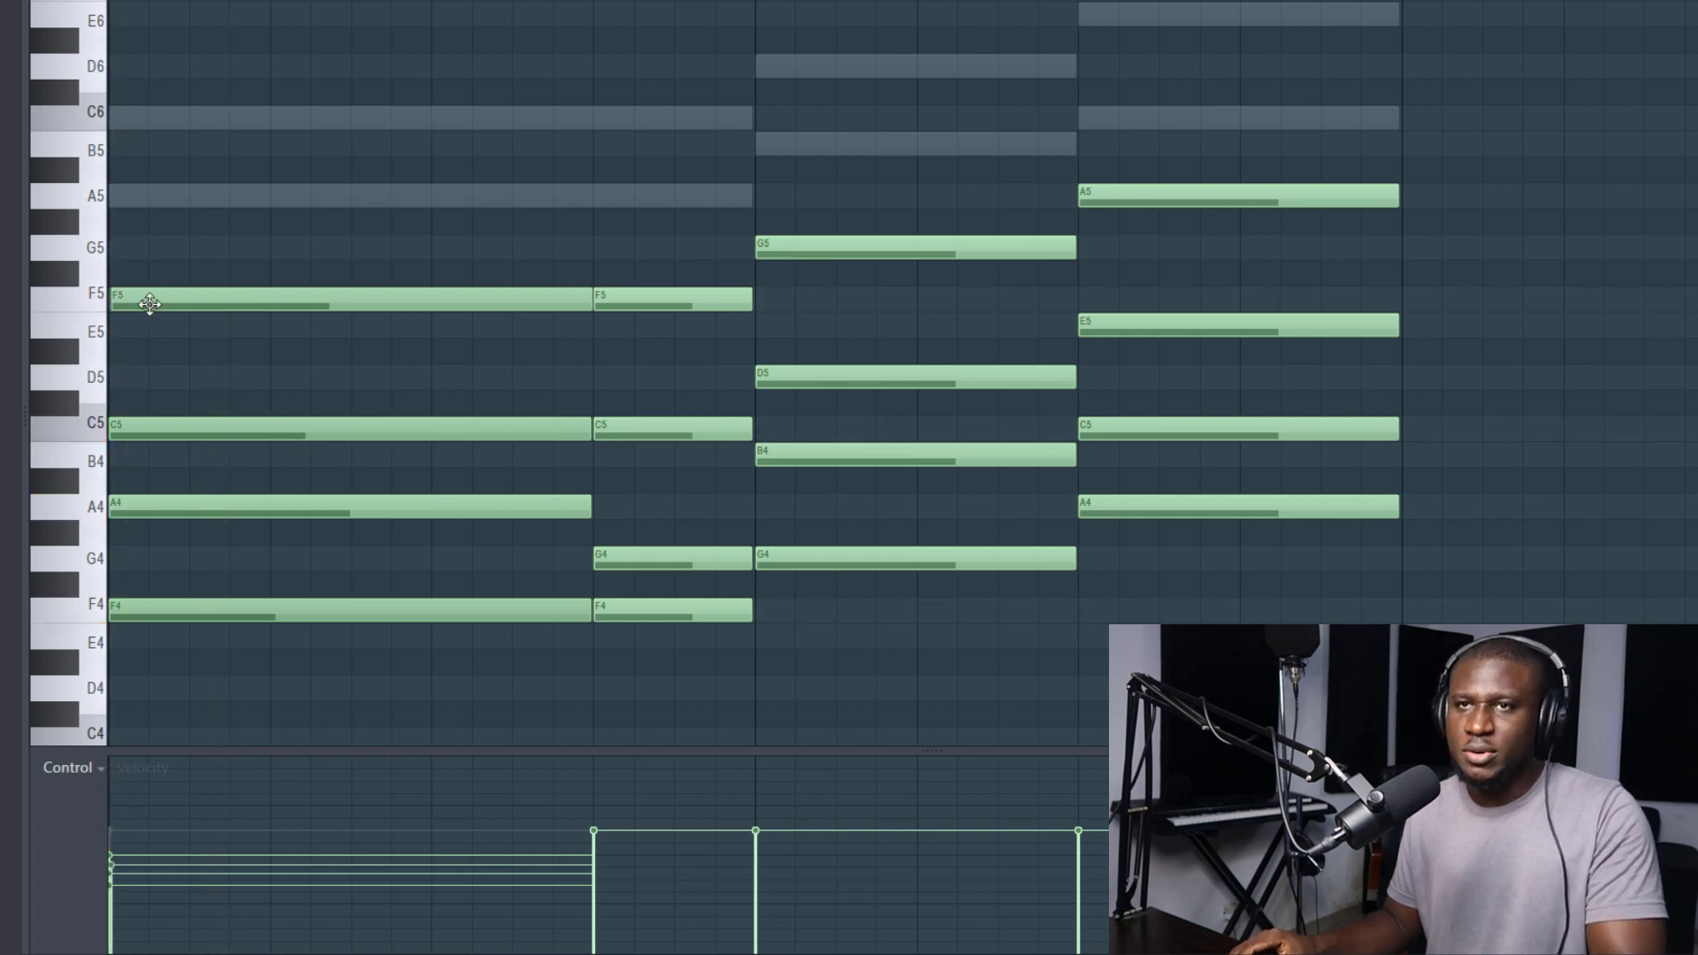
{"action": "mouse_move", "coordinate": [129, 517]}
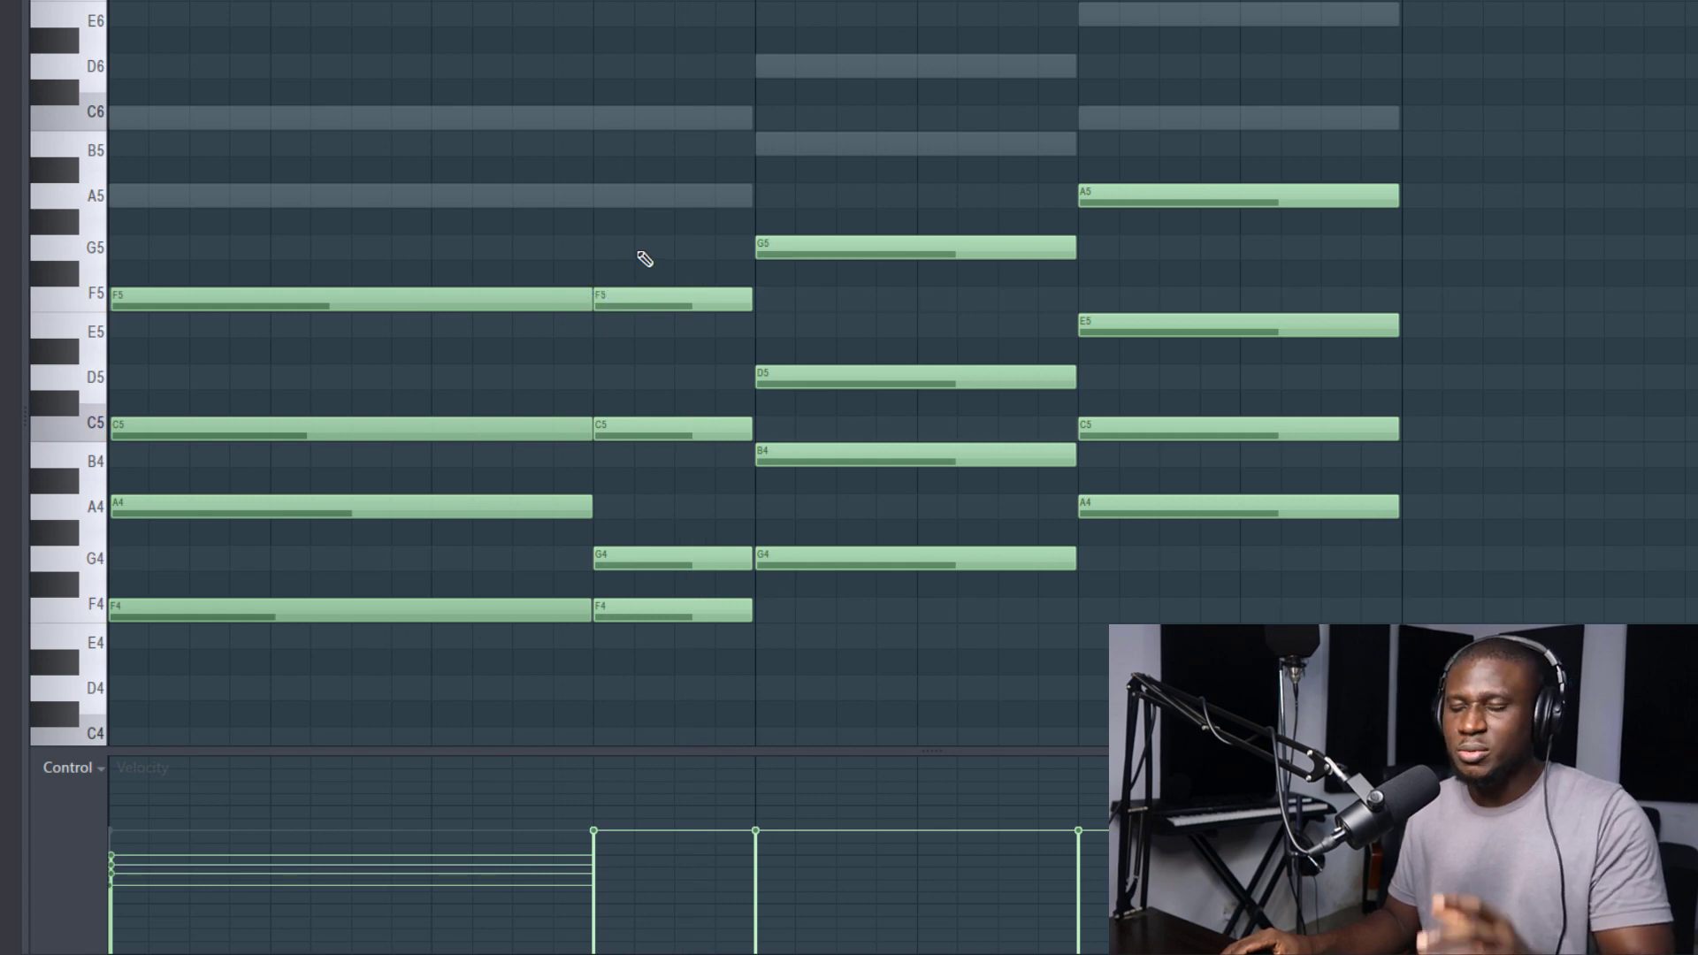
{"action": "mouse_move", "coordinate": [659, 263]}
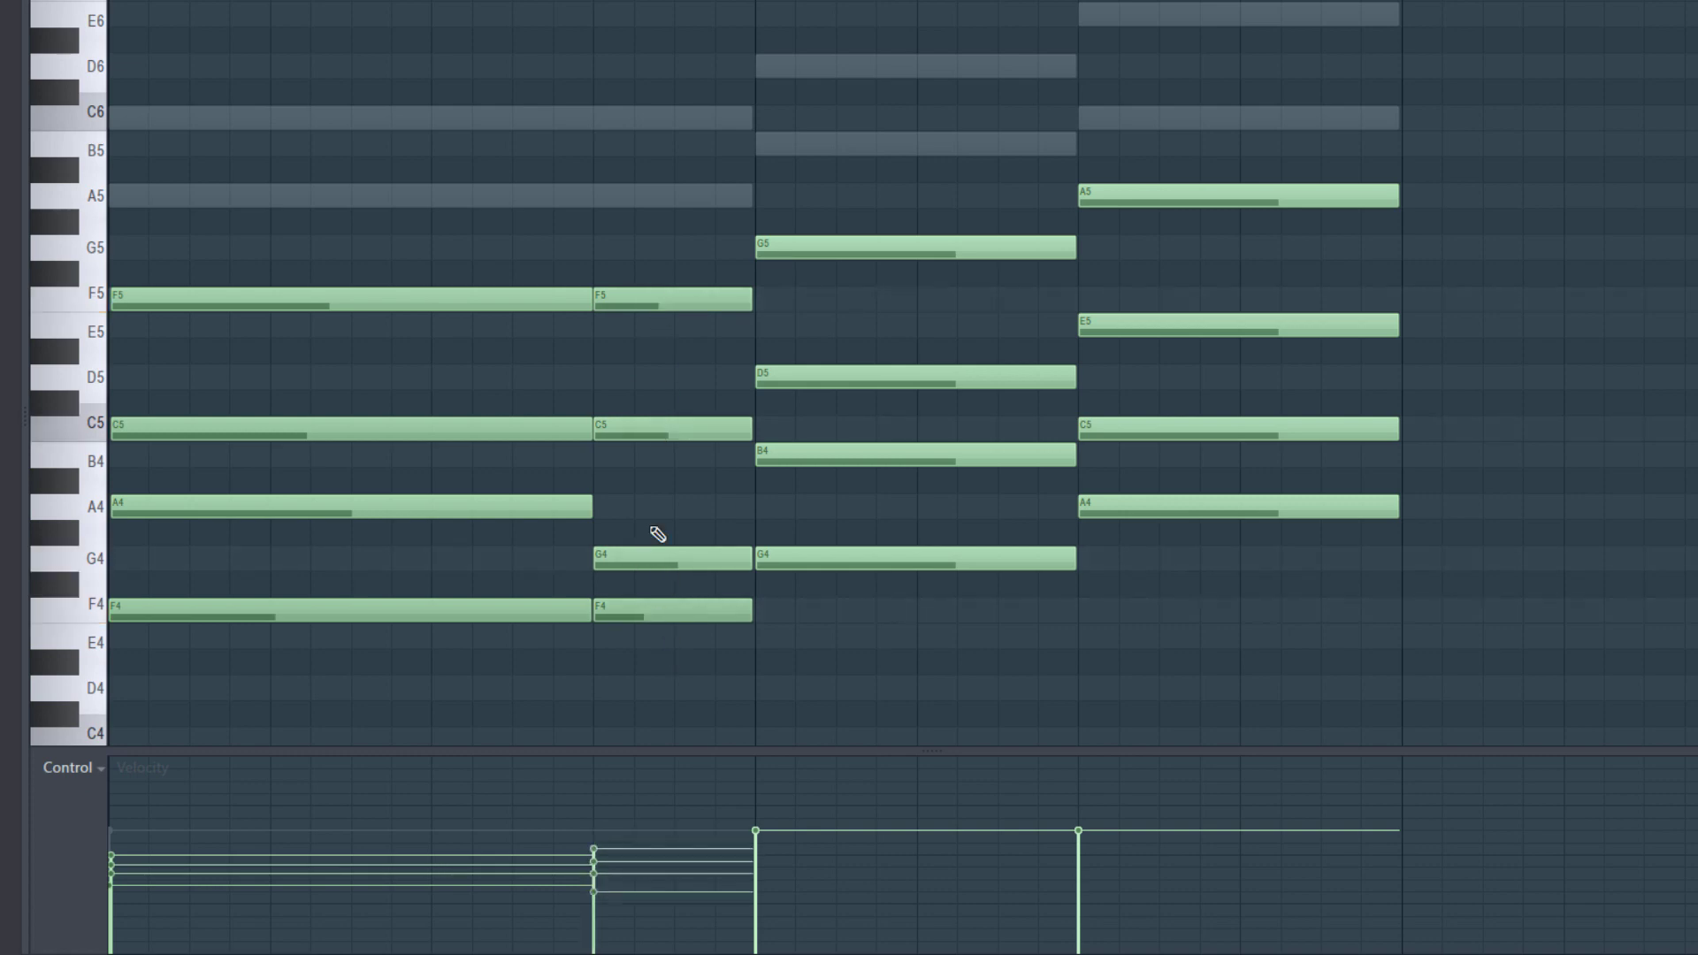
{"action": "mouse_move", "coordinate": [604, 622]}
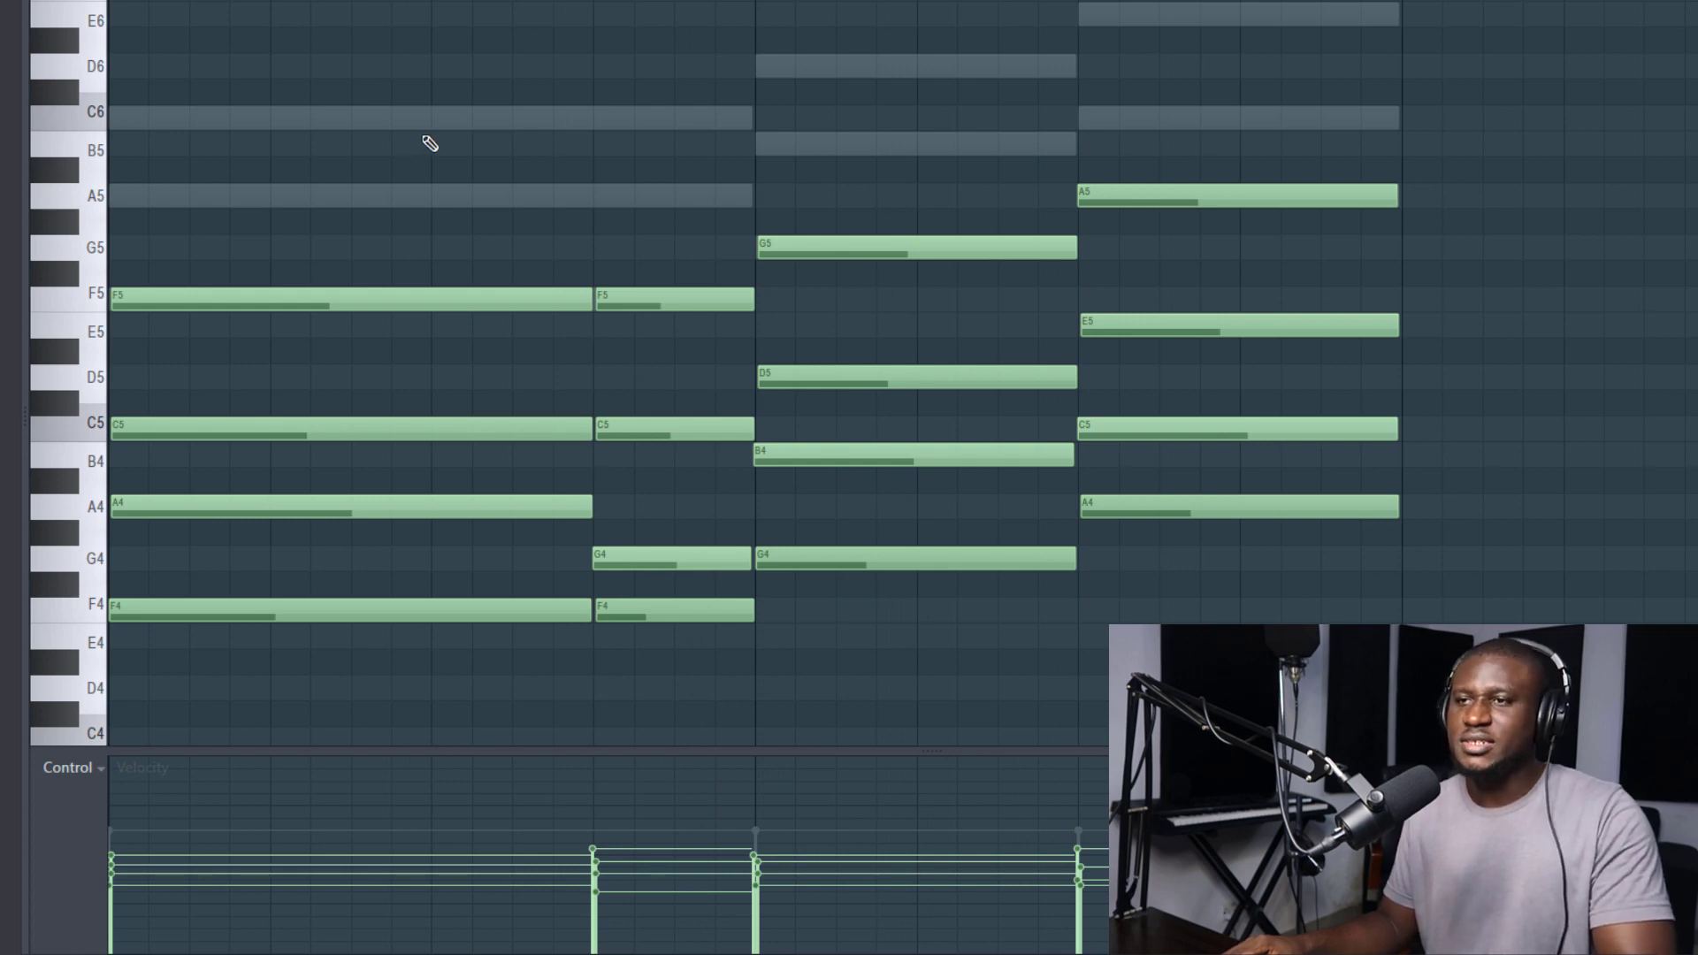
{"action": "mouse_move", "coordinate": [681, 29]}
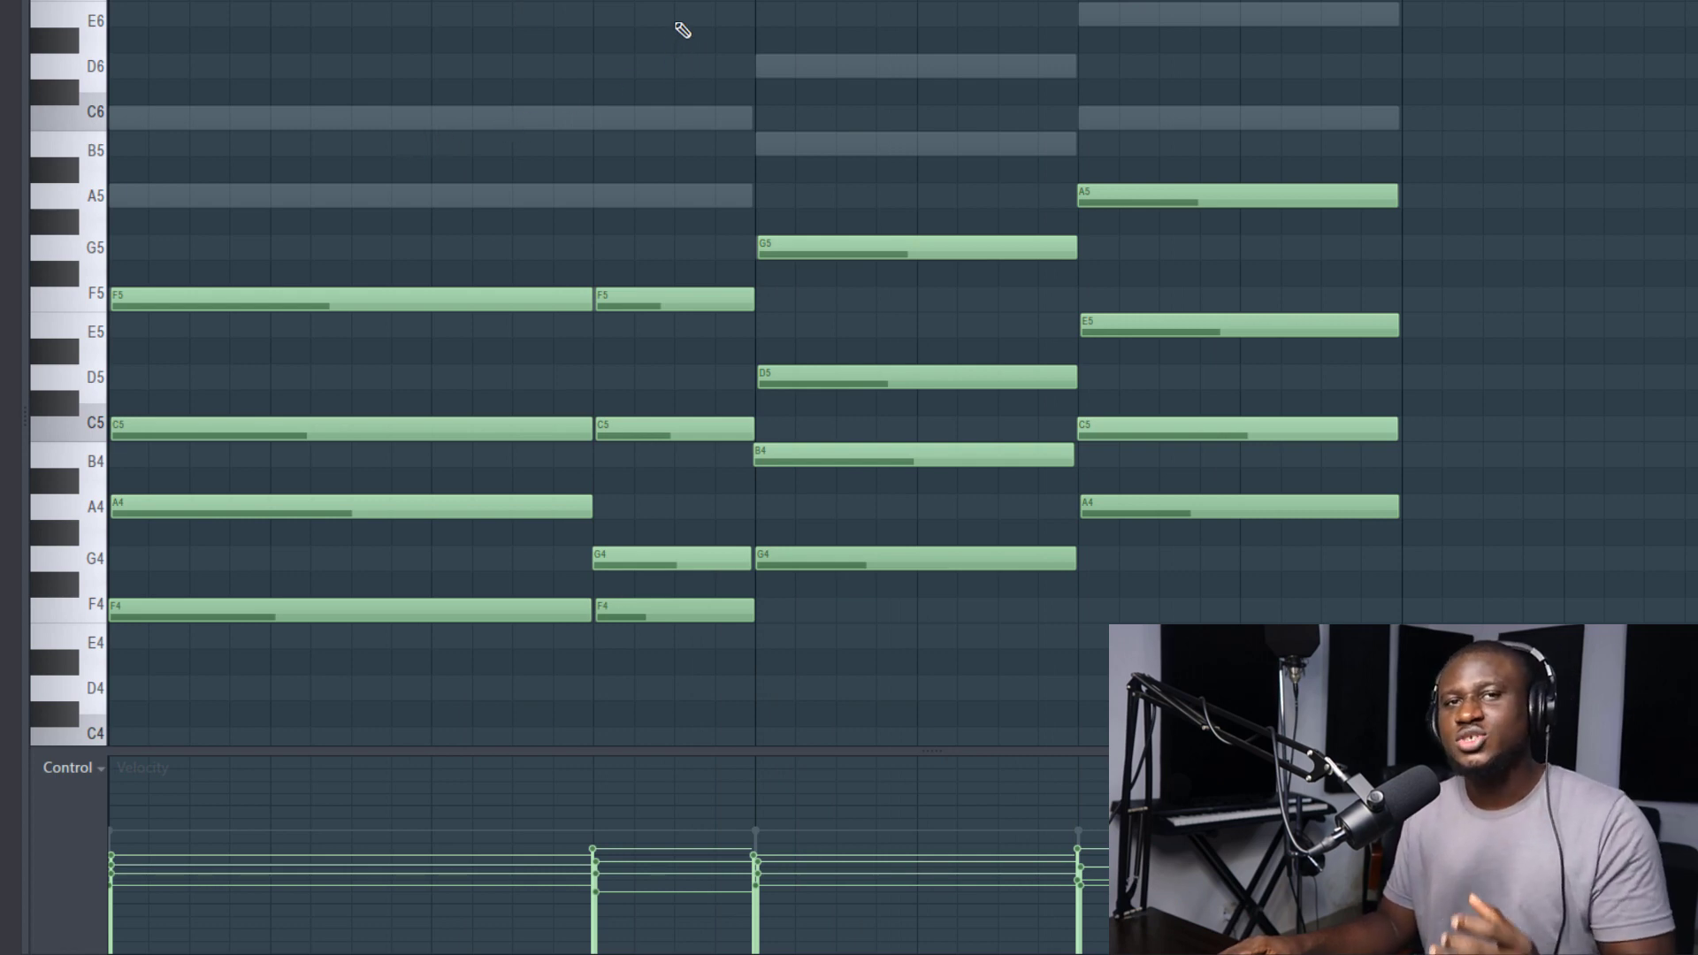